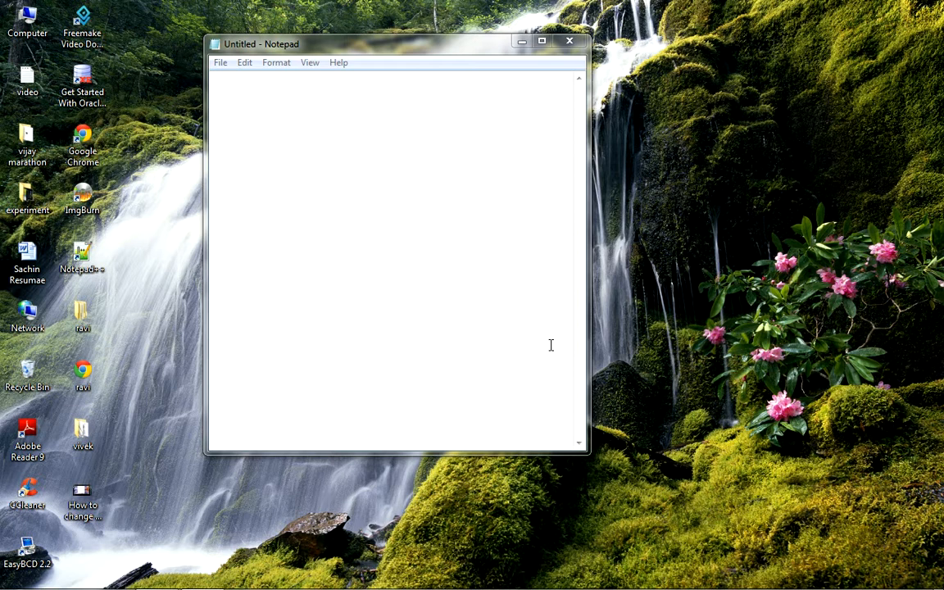
pyautogui.moveTo(168, 560)
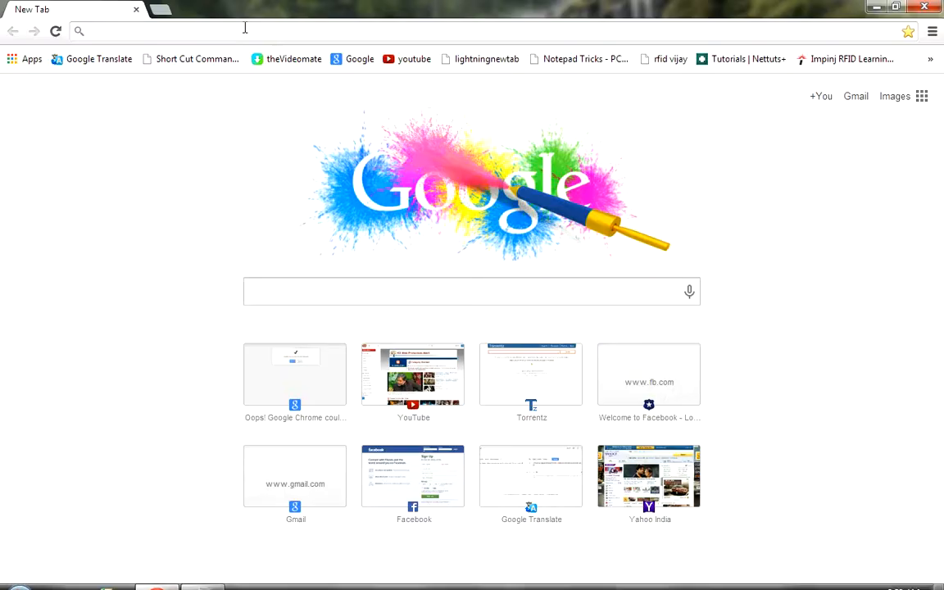
pyautogui.write('www.google.com')
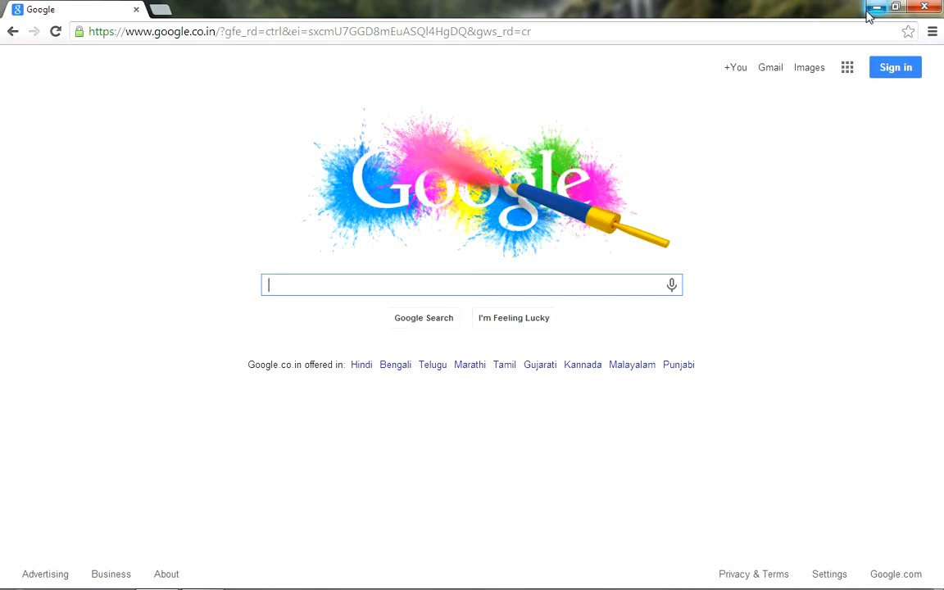
pyautogui.moveTo(925, 7)
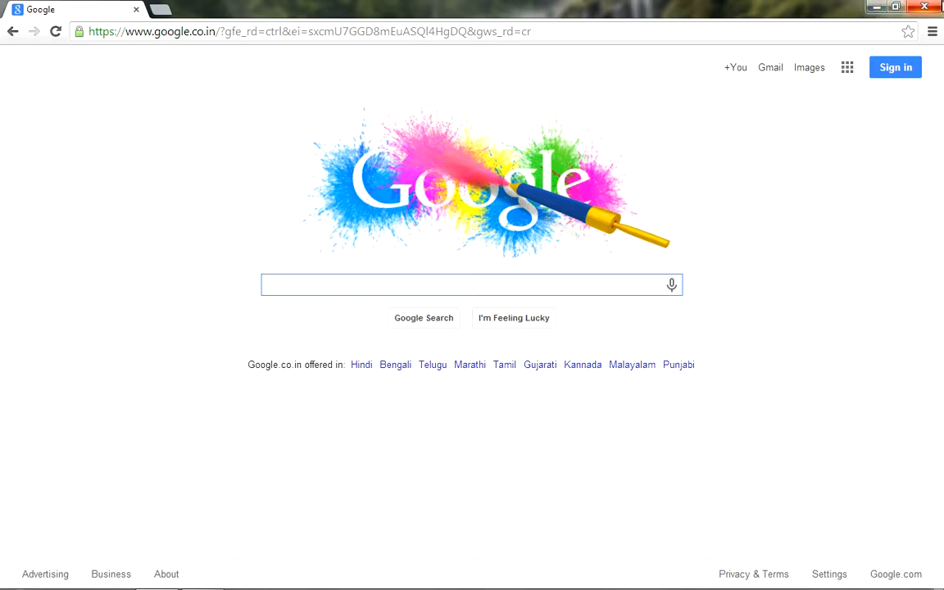
pyautogui.moveTo(925, 8)
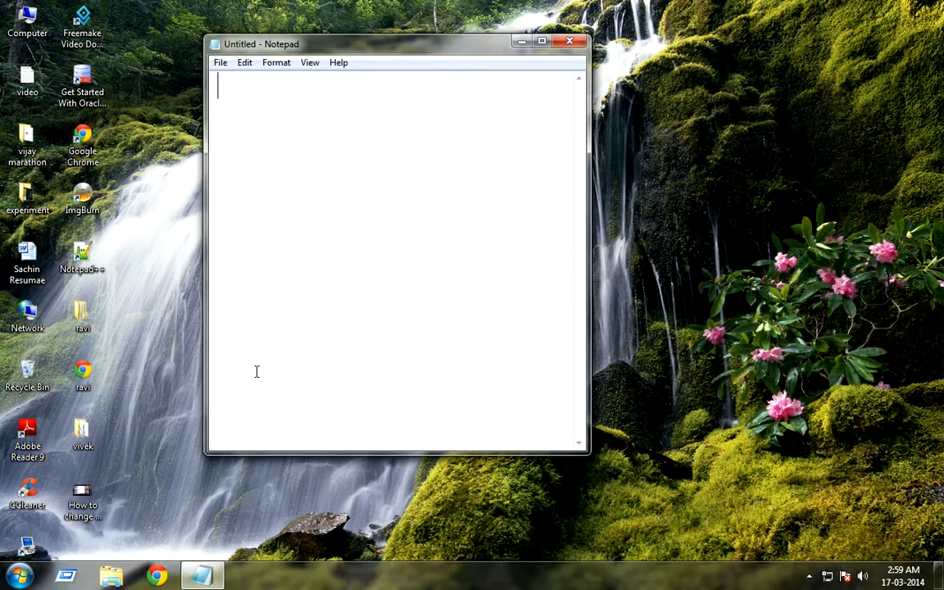
# Note 'step 1: open cmd' in Notepad, then launch Command Prompt from Start search.
pyautogui.write('step')
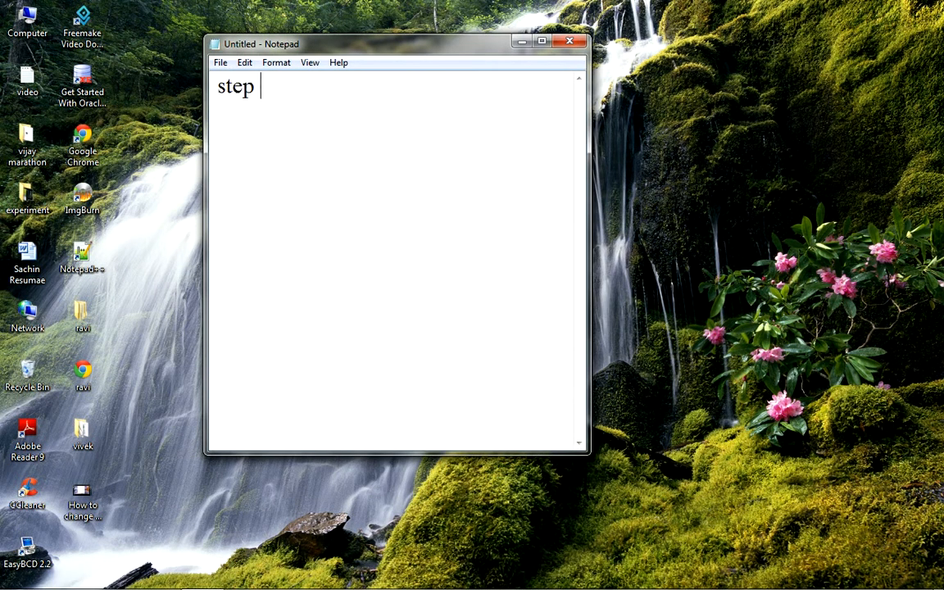
pyautogui.write('1:')
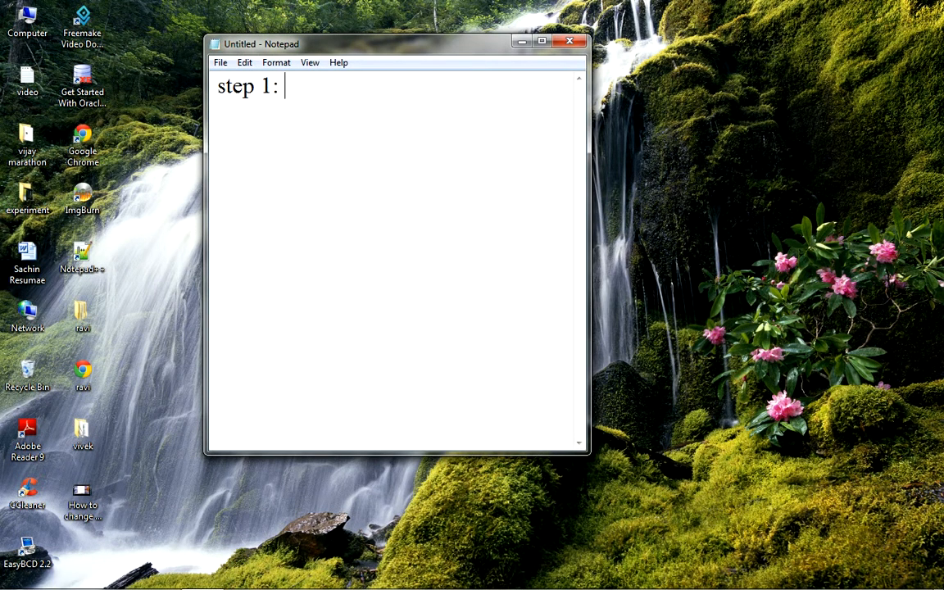
pyautogui.write('open cmd')
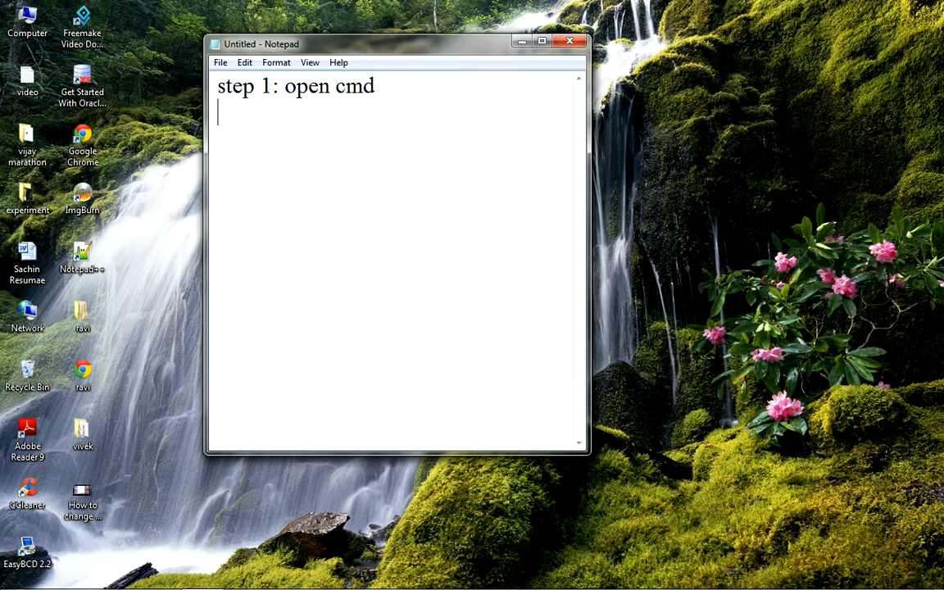
pyautogui.click(15, 576)
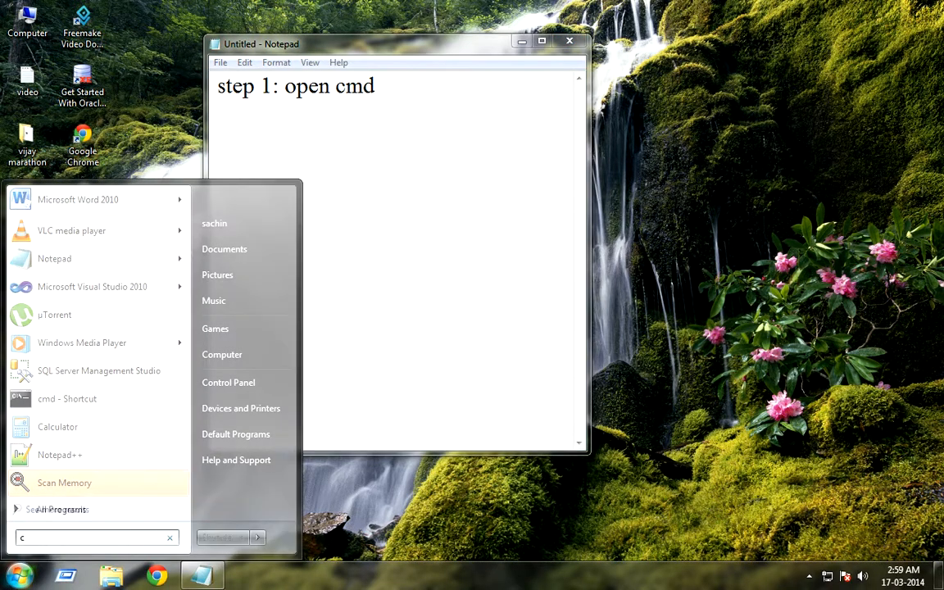
pyautogui.click(67, 399)
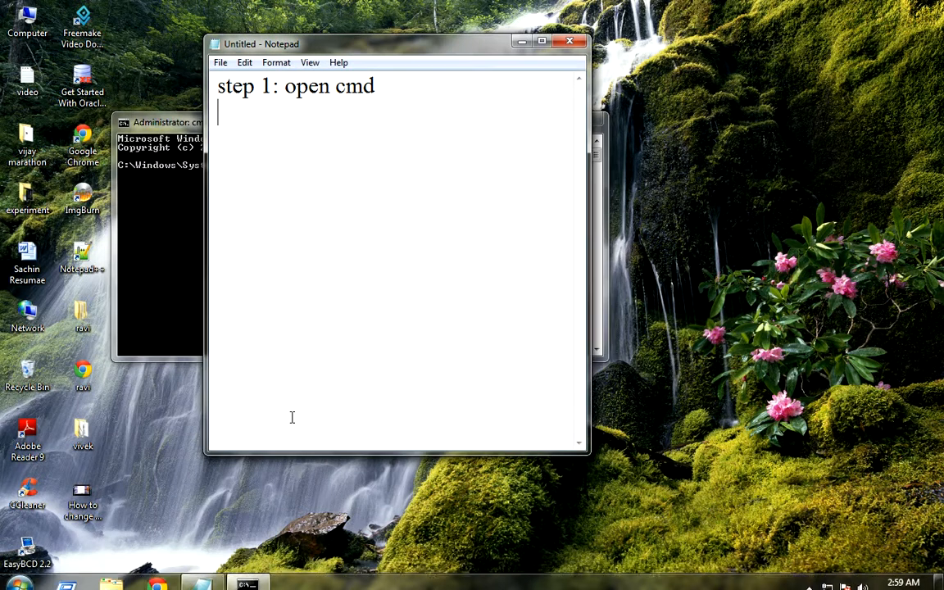
# Add 'step 2: type a command in a cmd for blocking the internet connection' to Notepad.
pyautogui.write('step')
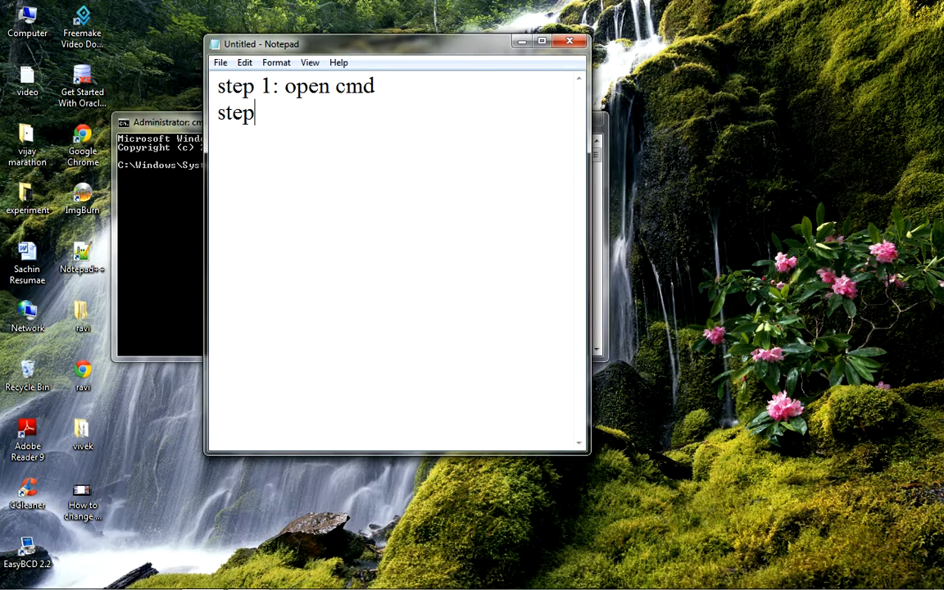
pyautogui.write('2:')
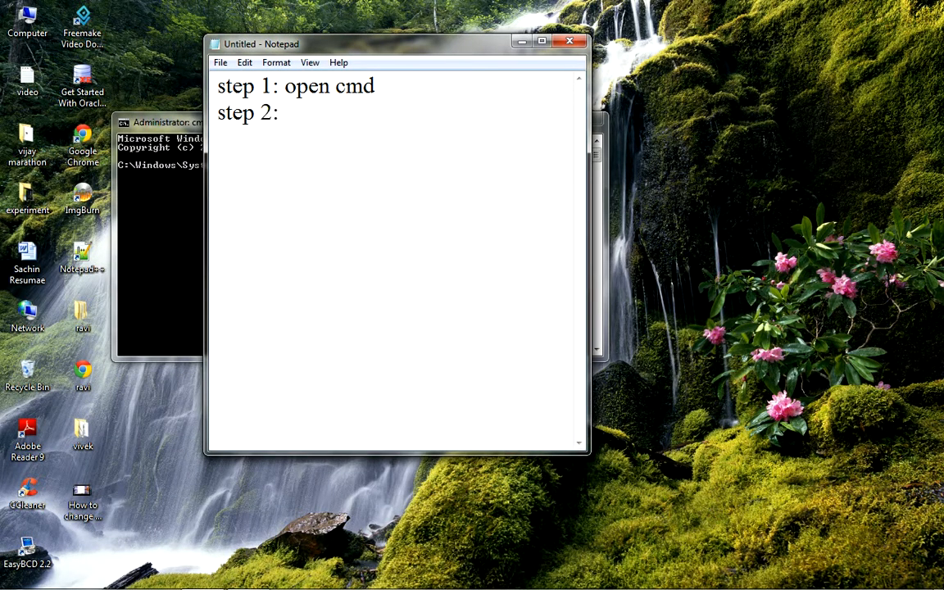
pyautogui.write('type a')
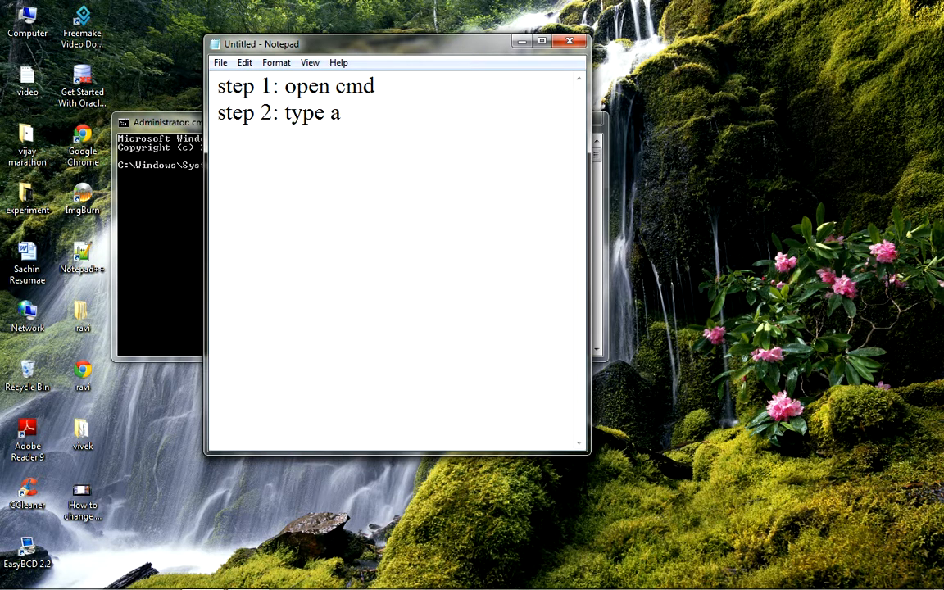
pyautogui.write('command')
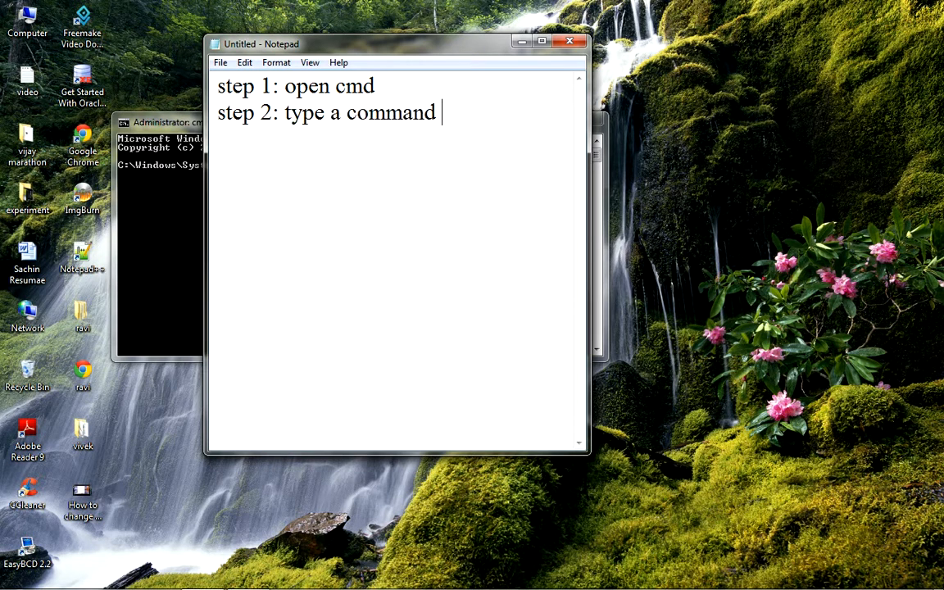
pyautogui.write('in a')
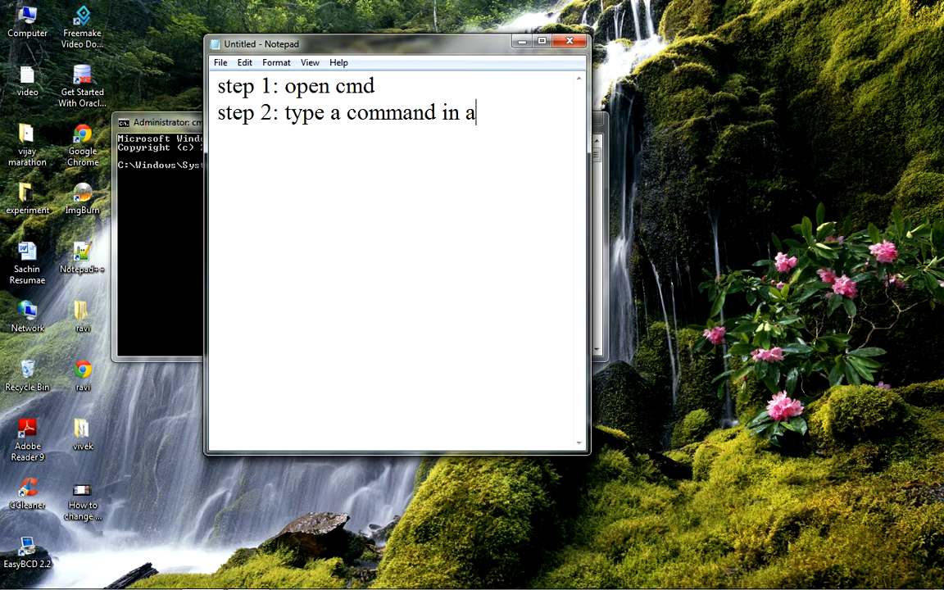
pyautogui.write('cmd for')
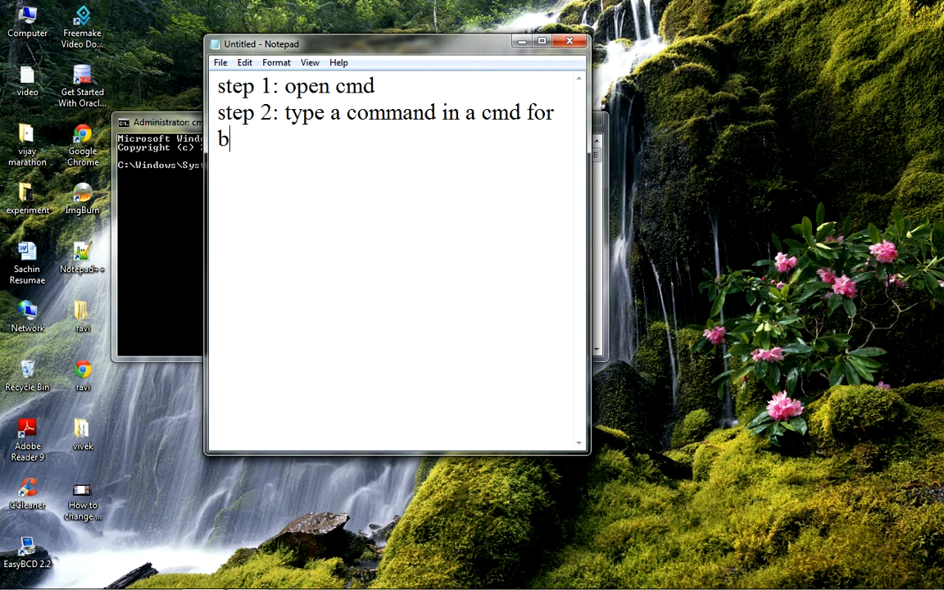
pyautogui.write('locking th')
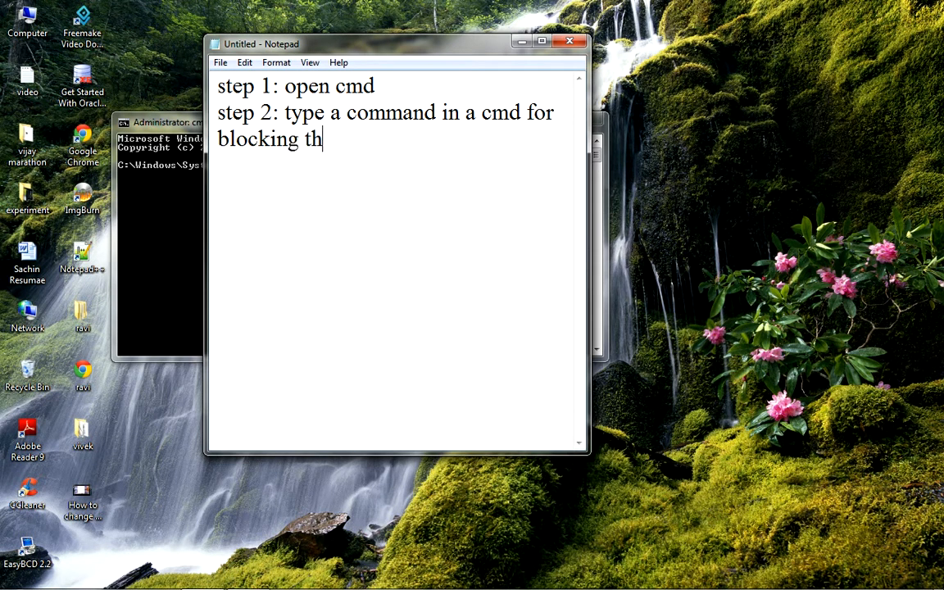
pyautogui.write('e inten')
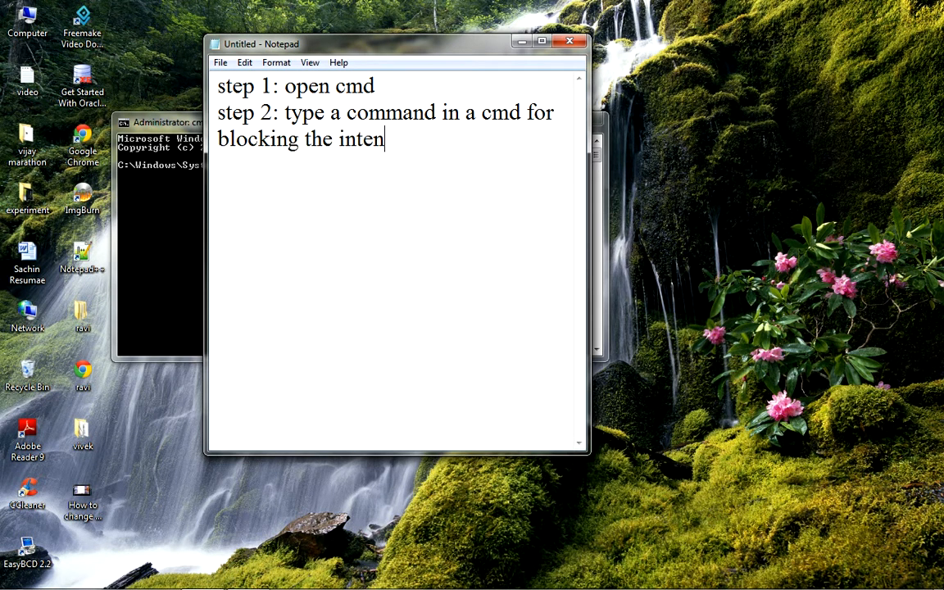
pyautogui.write('n')
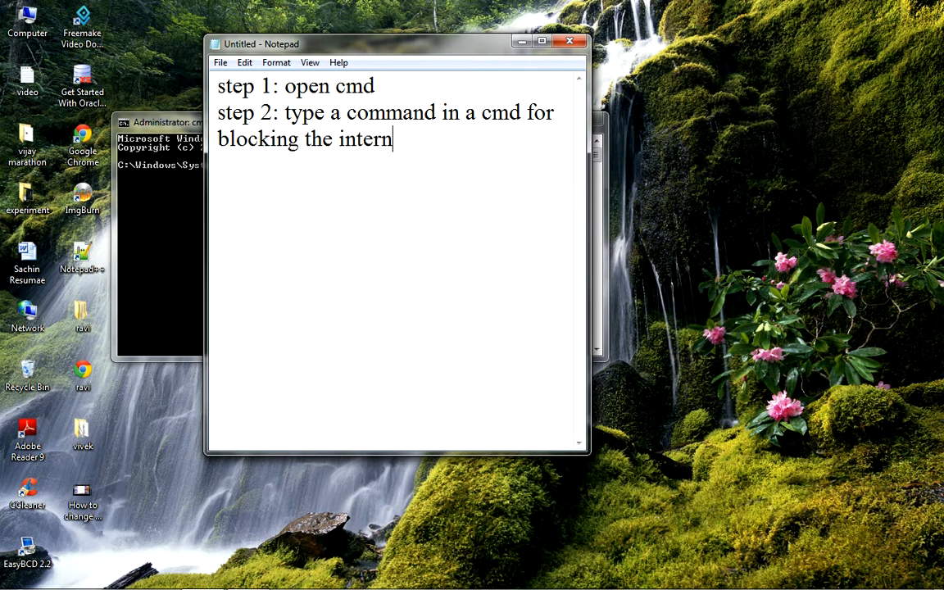
pyautogui.write('et connection')
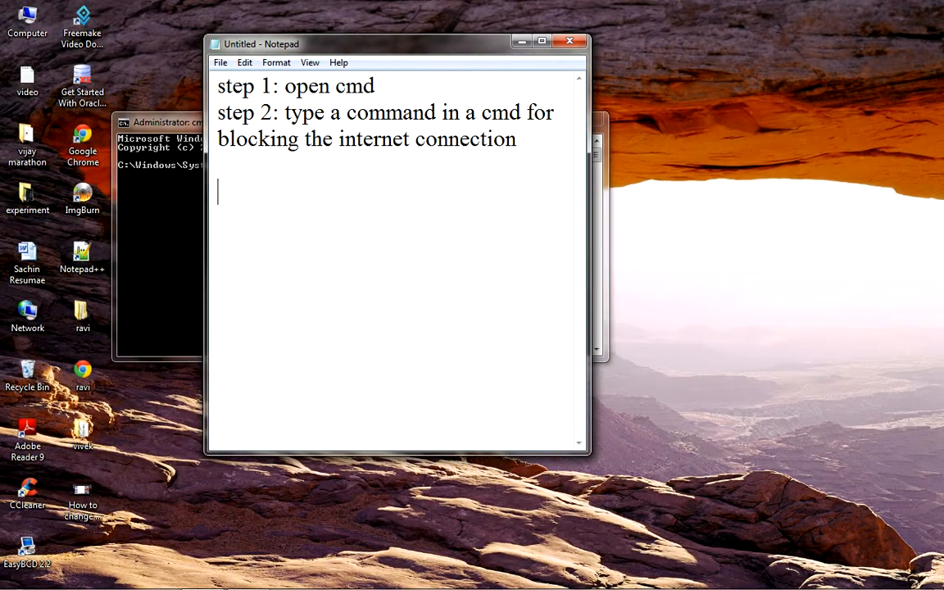
# Add 'step 3: ipconfig /release' to the Notepad notes.
pyautogui.write('step')
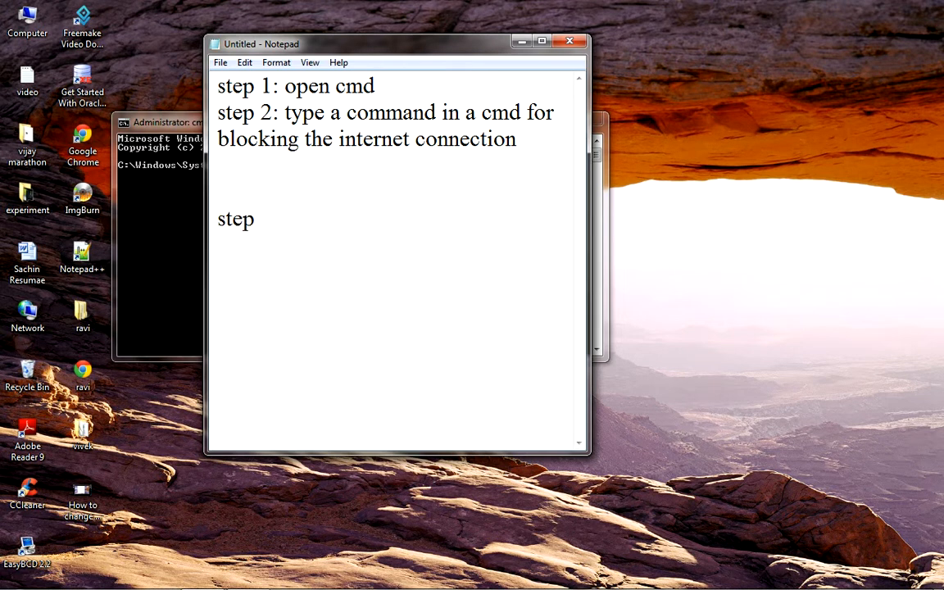
pyautogui.write('3:')
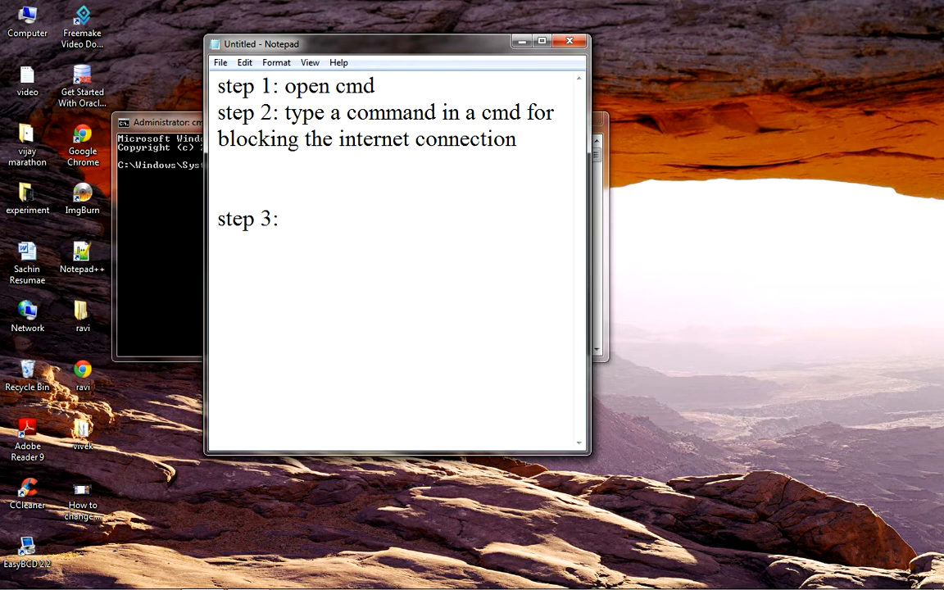
pyautogui.write('ipc')
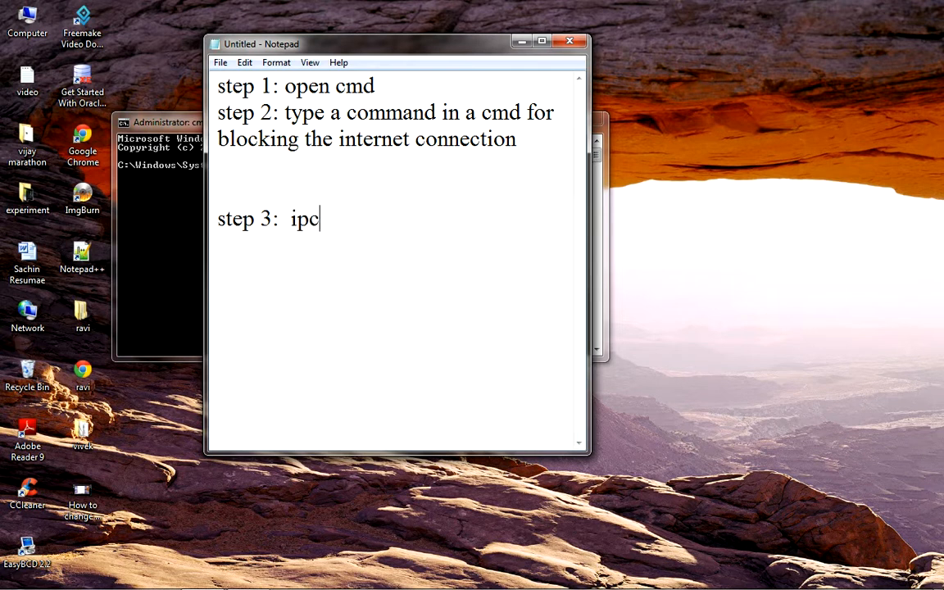
pyautogui.write('onfig')
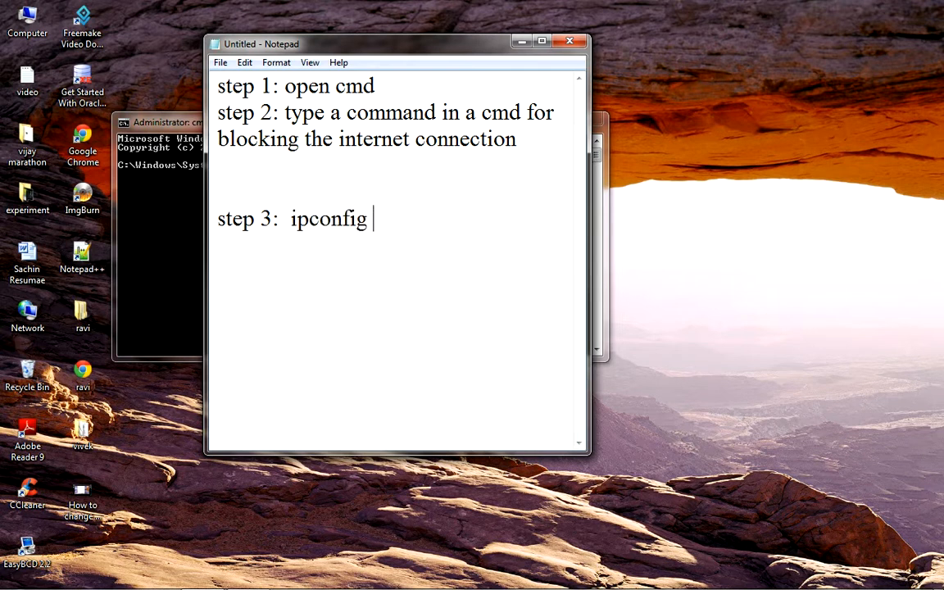
pyautogui.write('/')
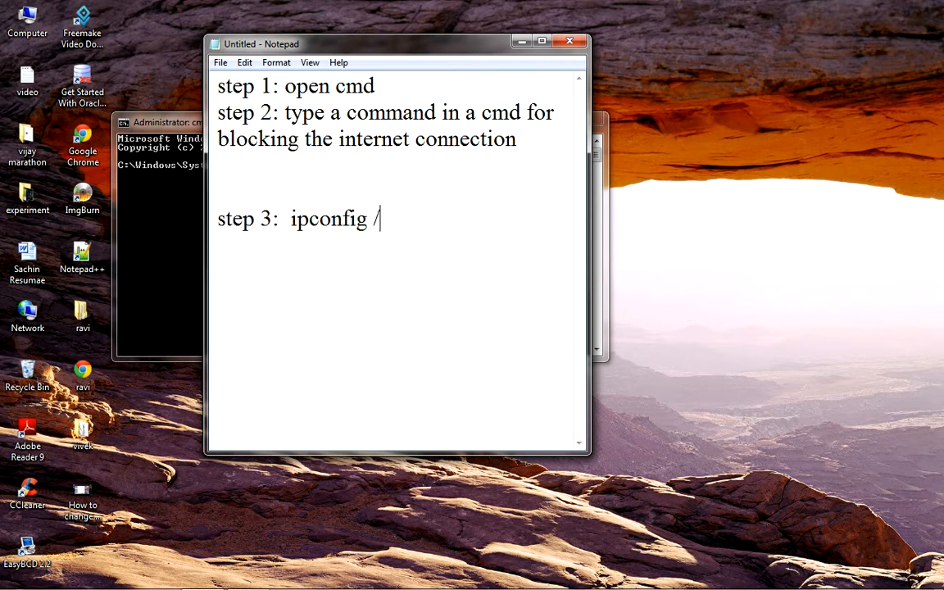
pyautogui.write('re')
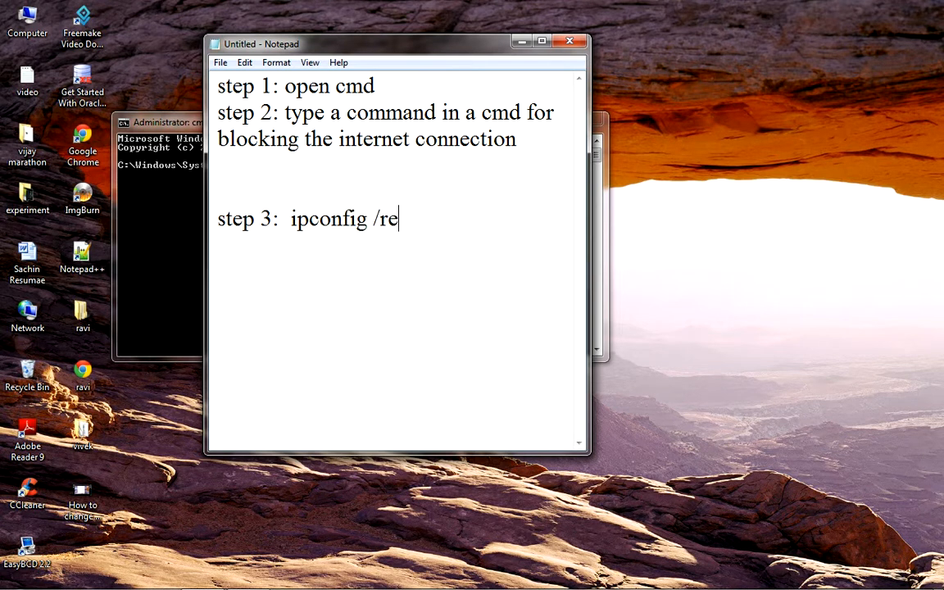
pyautogui.write('lease')
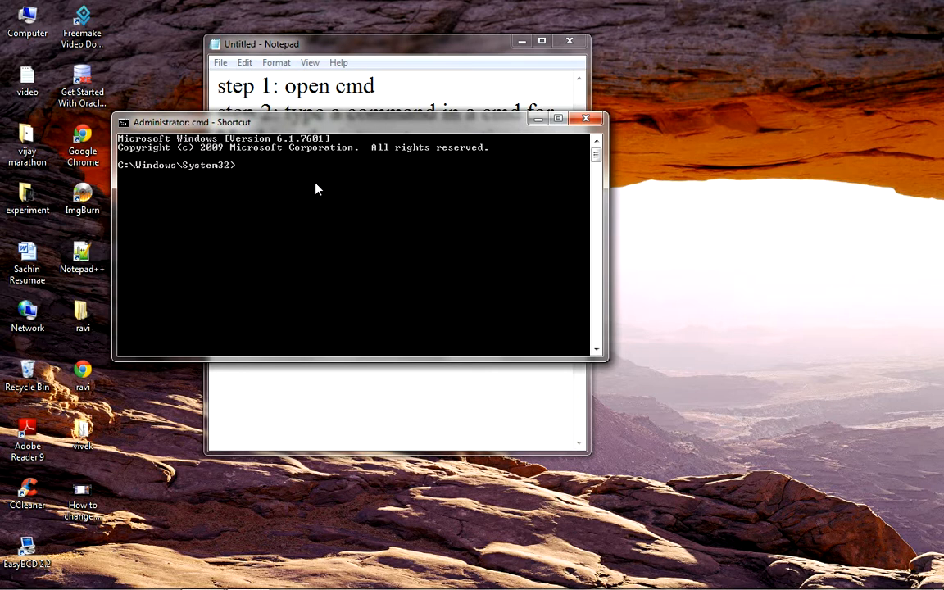
# Run ipconfig /release so all adapters show Media disconnected.
pyautogui.write('ipco')
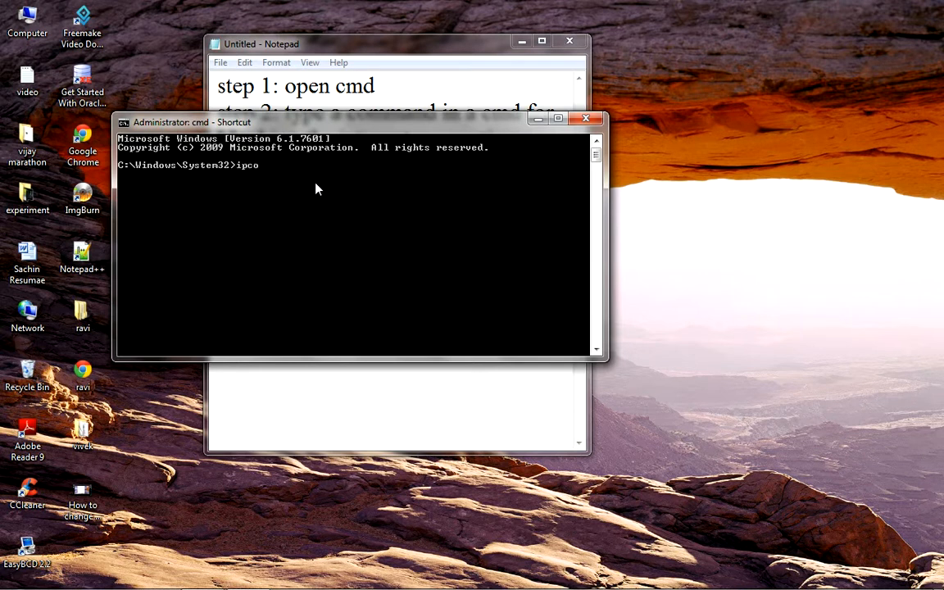
pyautogui.write('n')
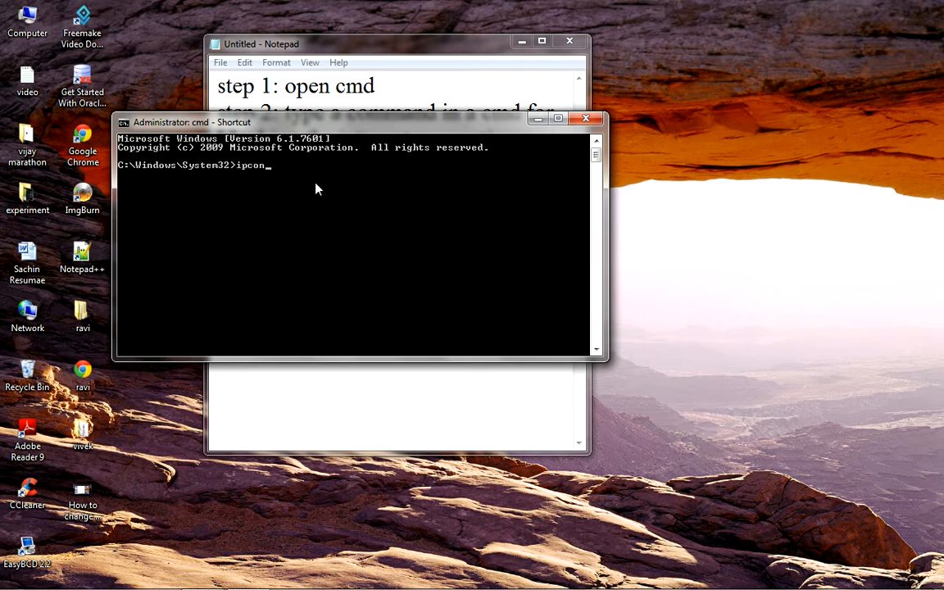
pyautogui.write('fig')
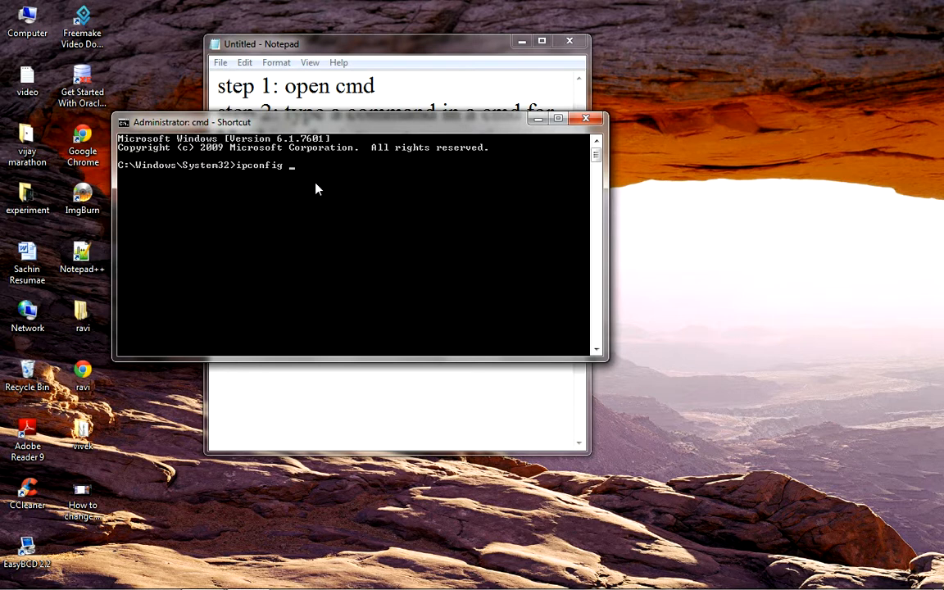
pyautogui.write('/rea')
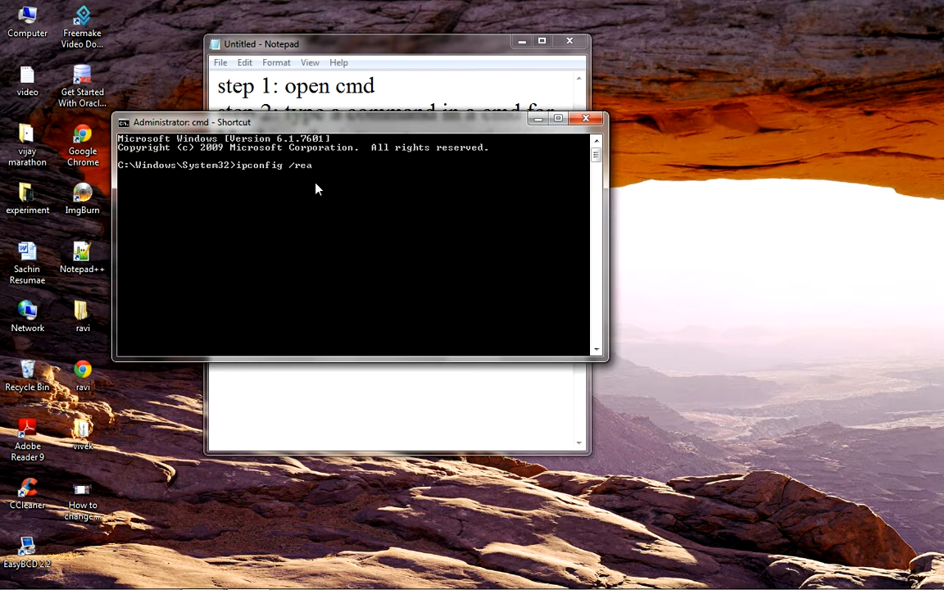
pyautogui.write('eas')
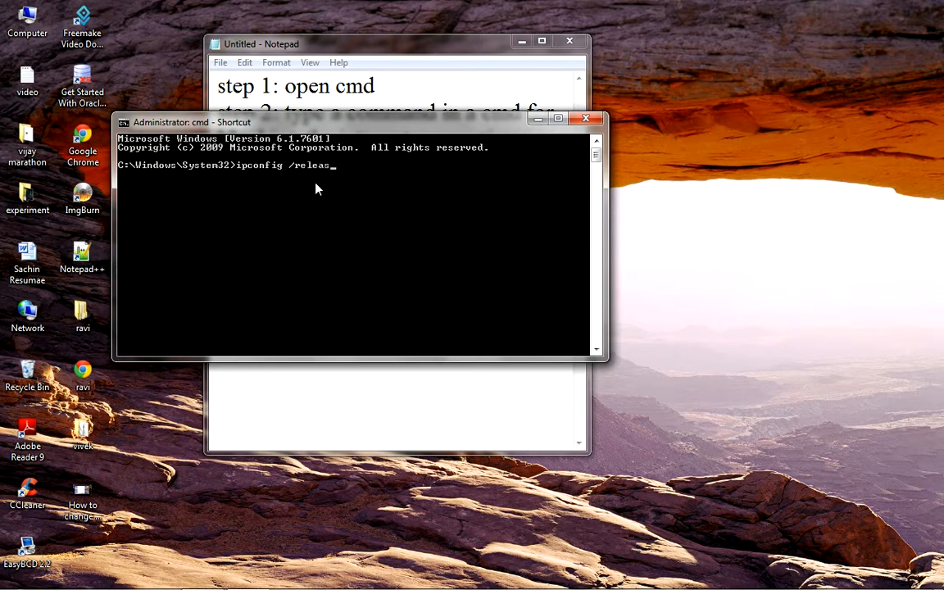
pyautogui.press('Return')
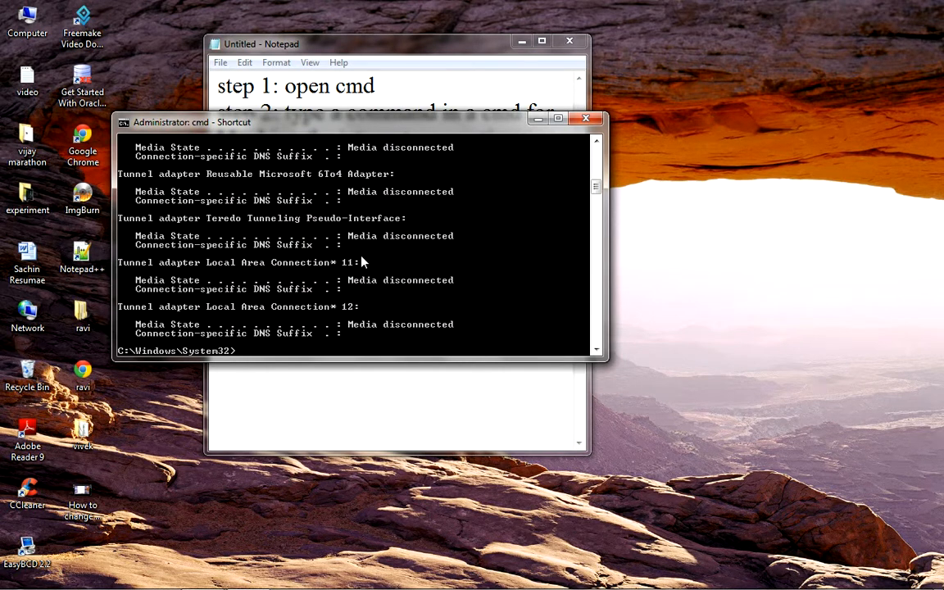
pyautogui.moveTo(473, 357)
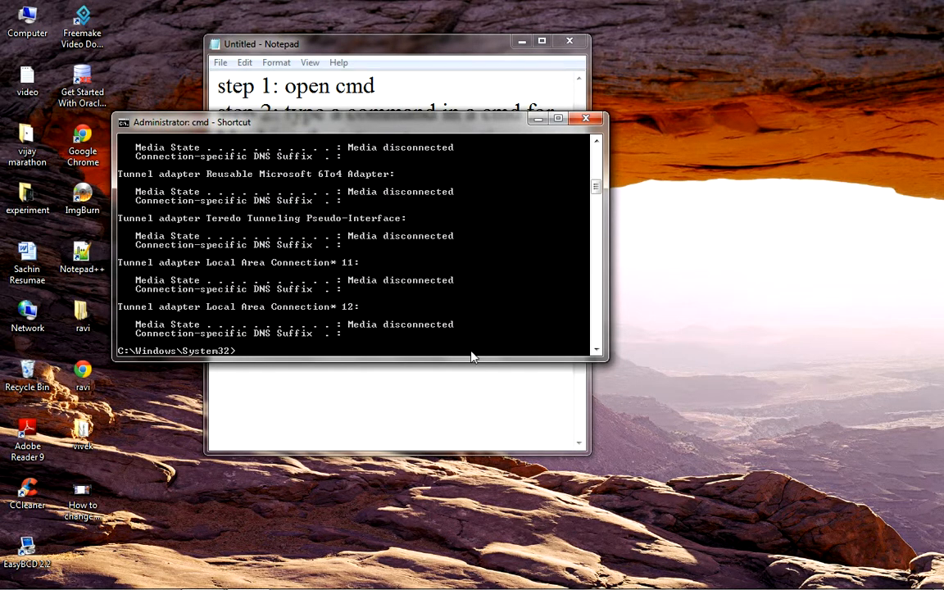
pyautogui.moveTo(468, 379)
pyautogui.write('step 3:  ipconfig /release')
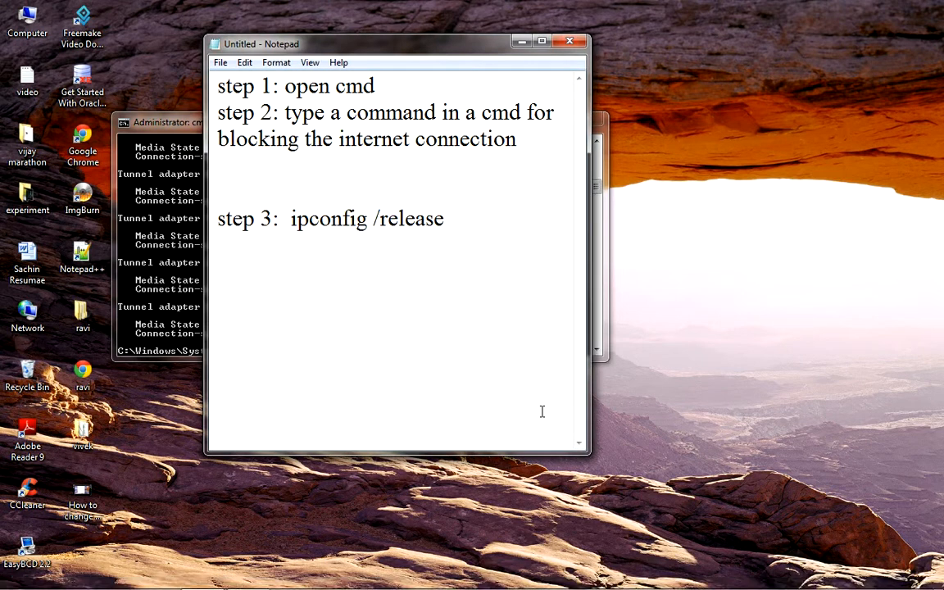
pyautogui.moveTo(439, 148)
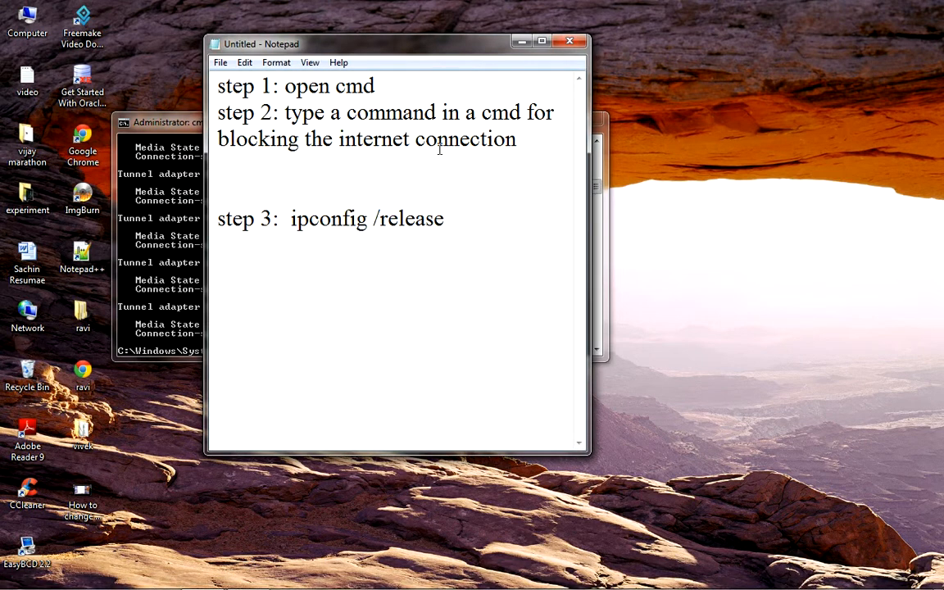
pyautogui.moveTo(469, 253)
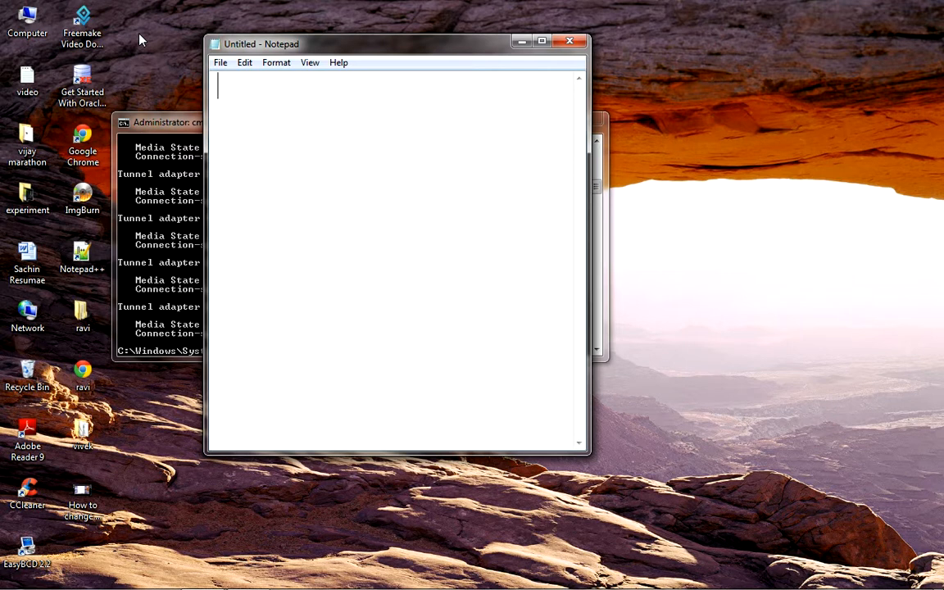
# Write 'step 1: open cmd' on the fresh Notepad page.
pyautogui.write('st')
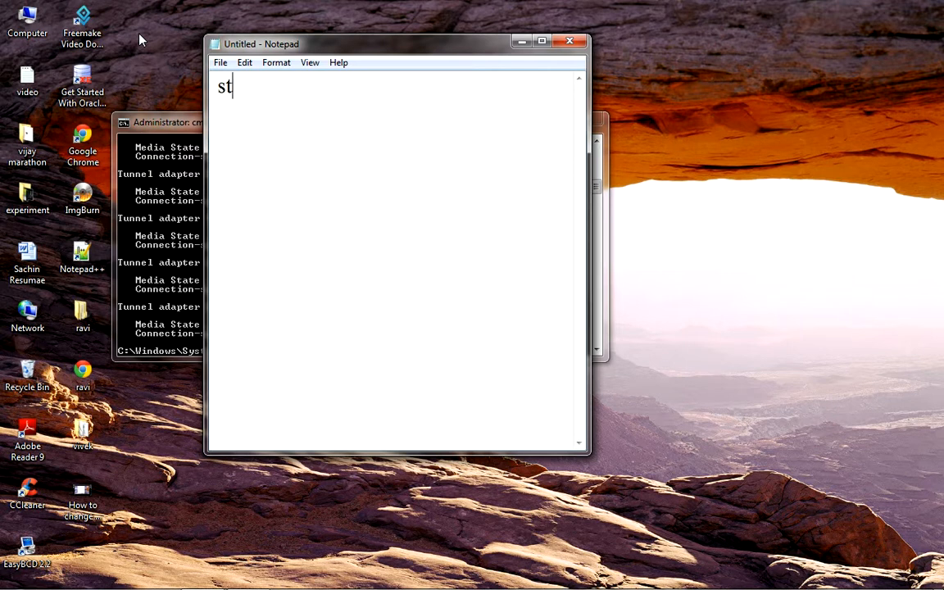
pyautogui.write('ep 1:')
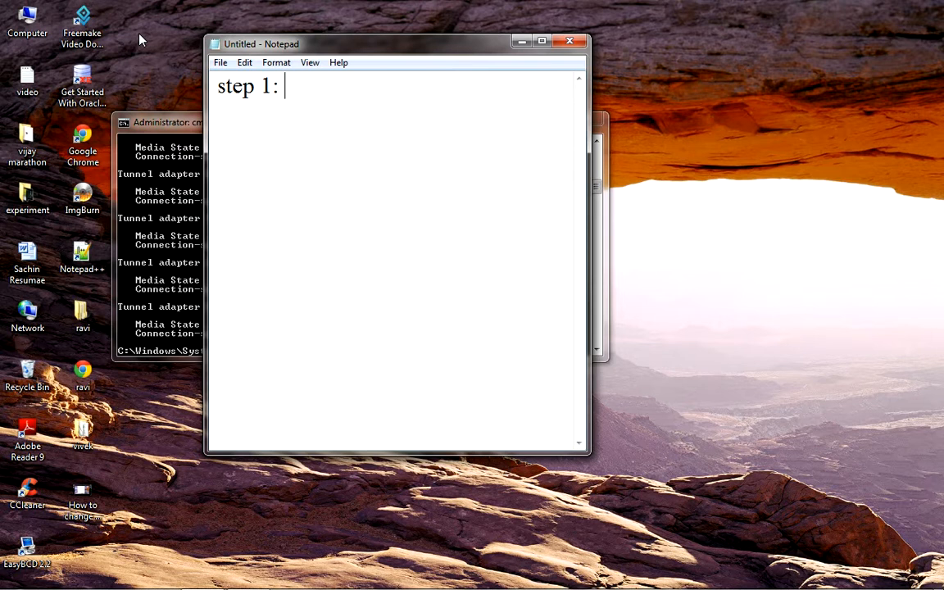
pyautogui.write('open cmd')
pyautogui.write('ste')
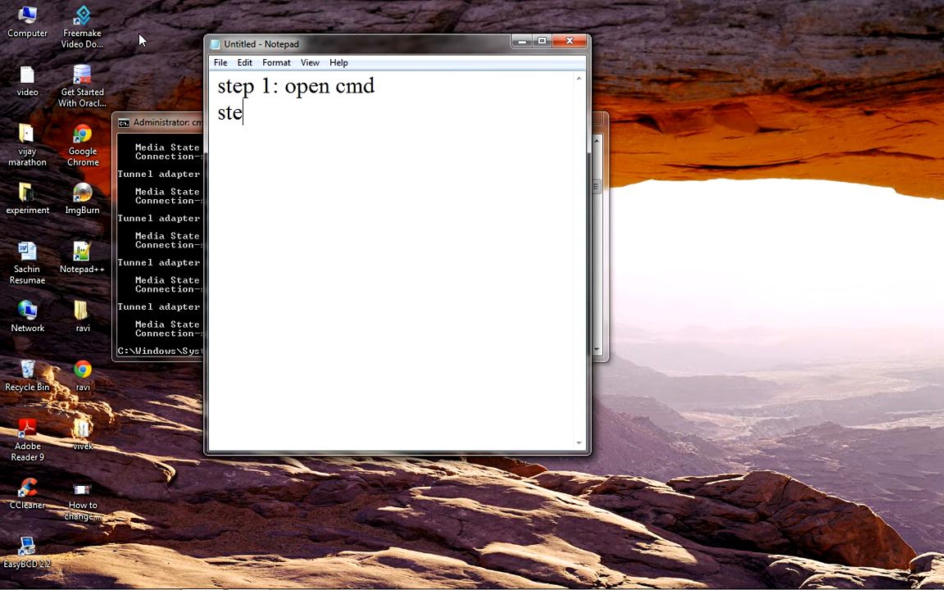
# Add 'step 2 : type command that is ipconfig /renew', correcting the ipconfig typo.
pyautogui.write('p 2 :')
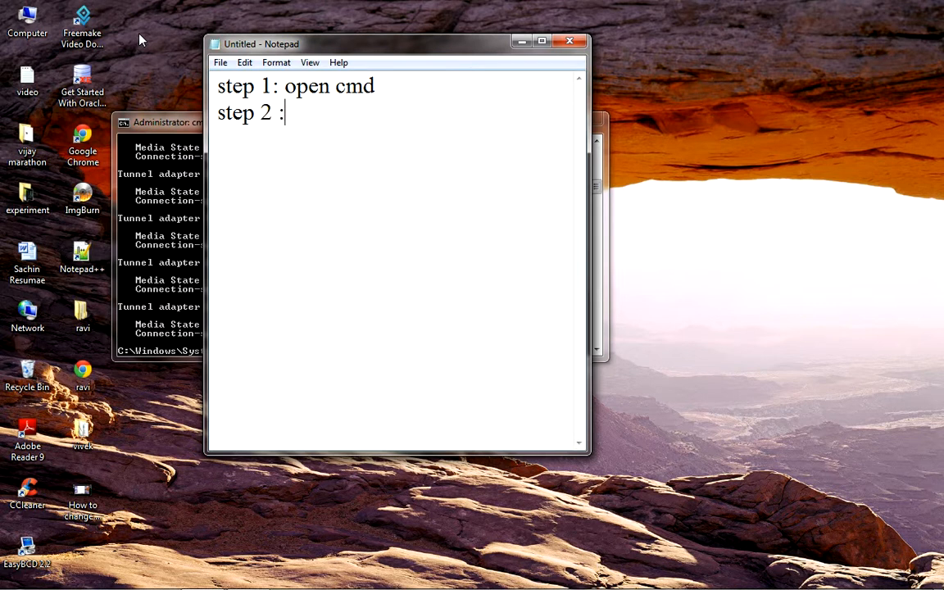
pyautogui.write('type')
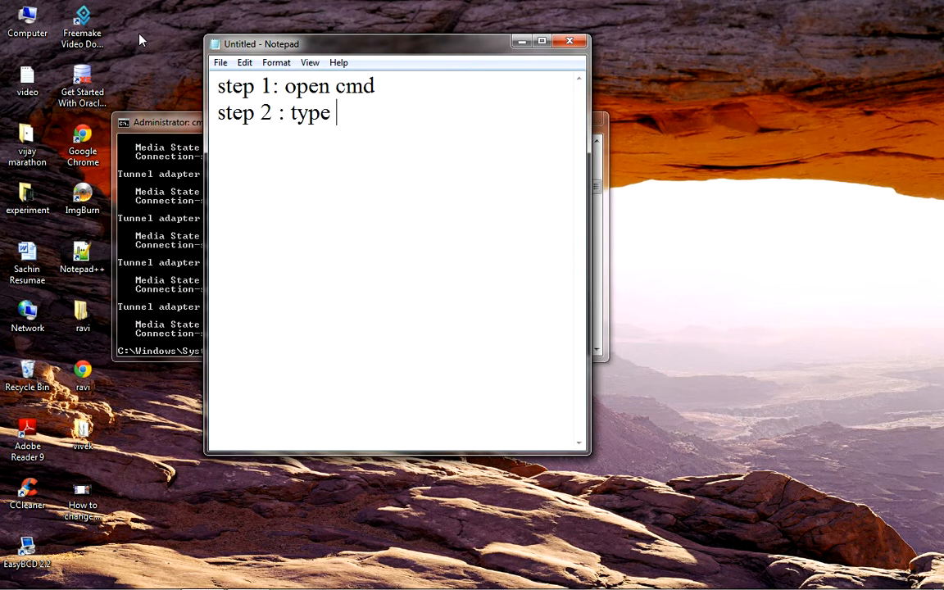
pyautogui.write('command')
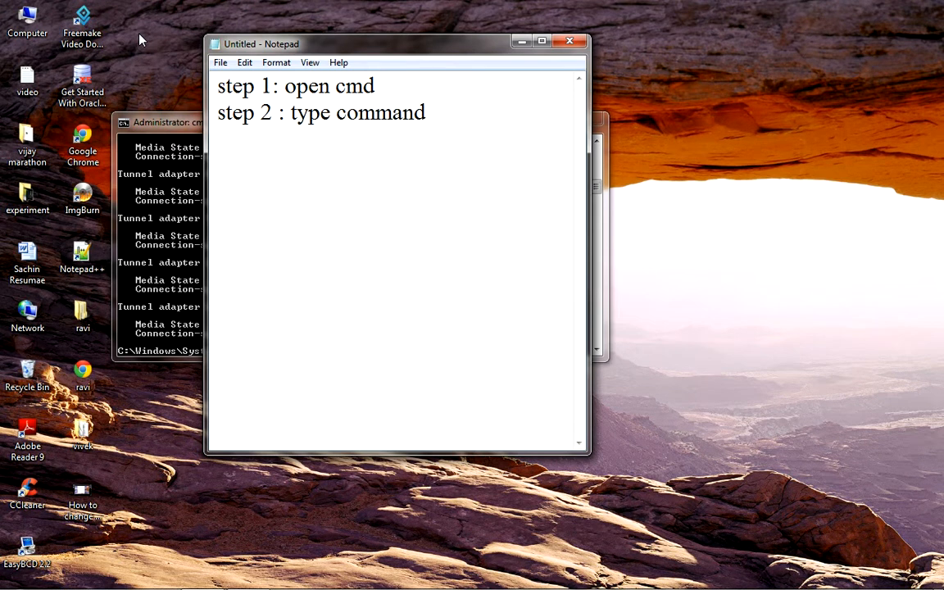
pyautogui.write('that is')
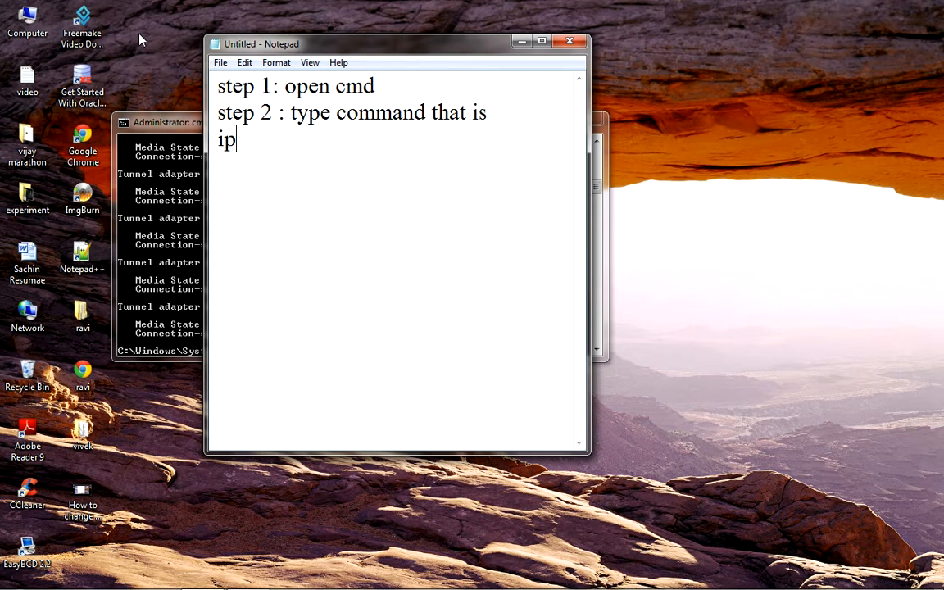
pyautogui.write('congi')
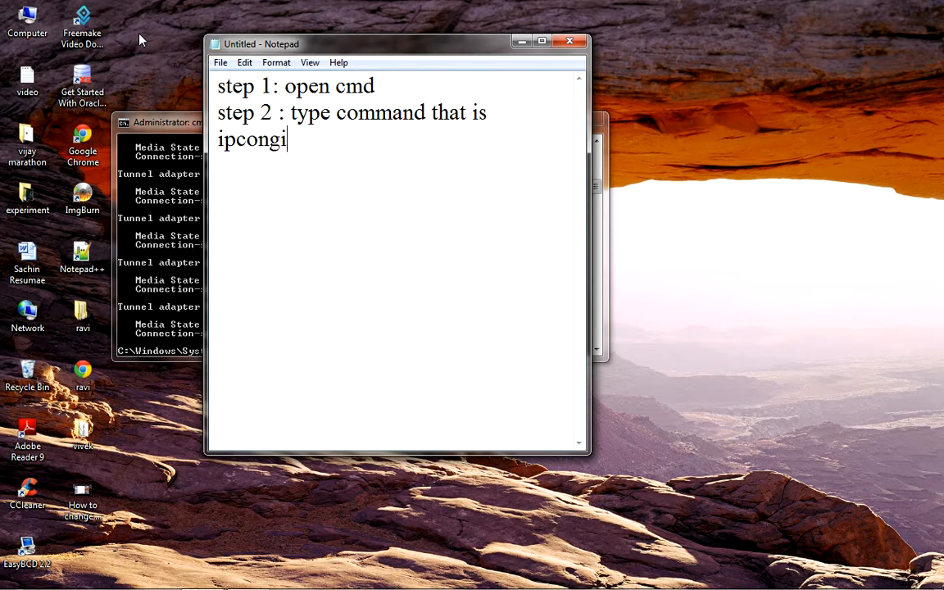
pyautogui.press('BackSpace')
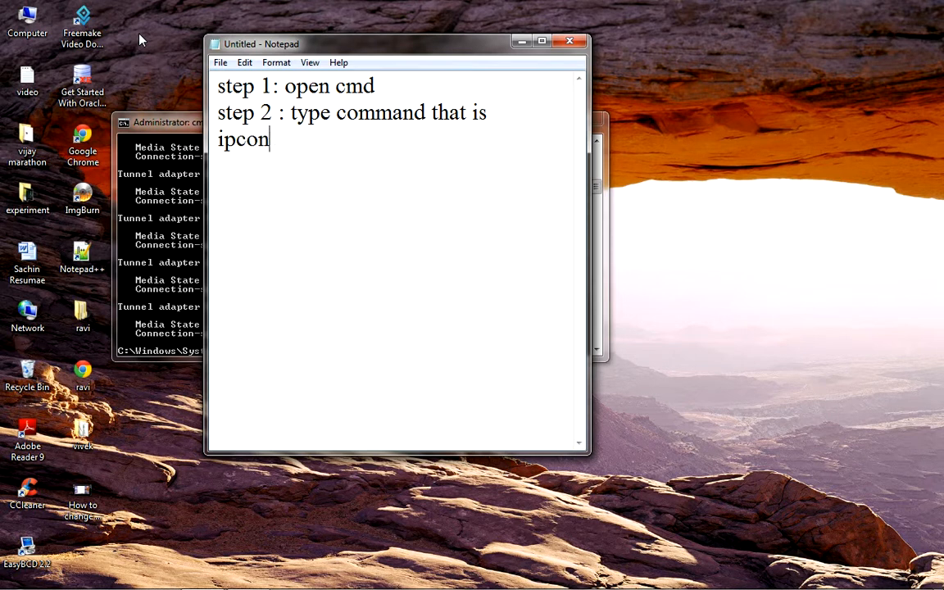
pyautogui.write('fig')
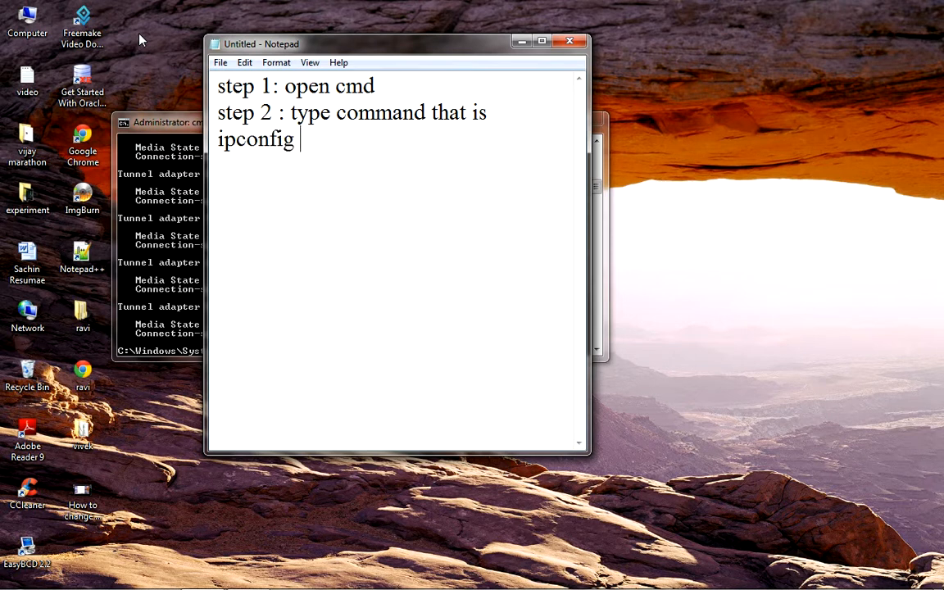
pyautogui.write('/renew')
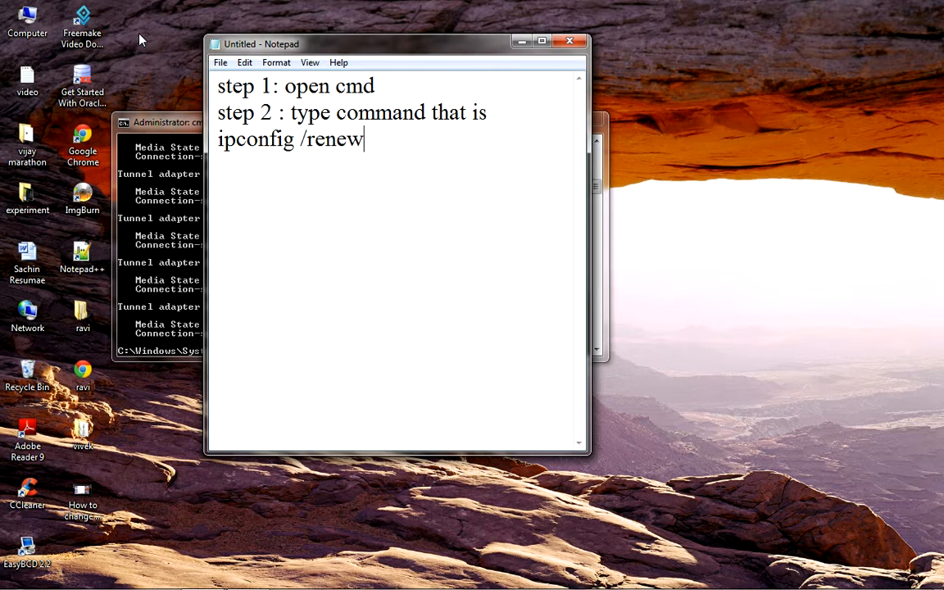
pyautogui.moveTo(184, 195)
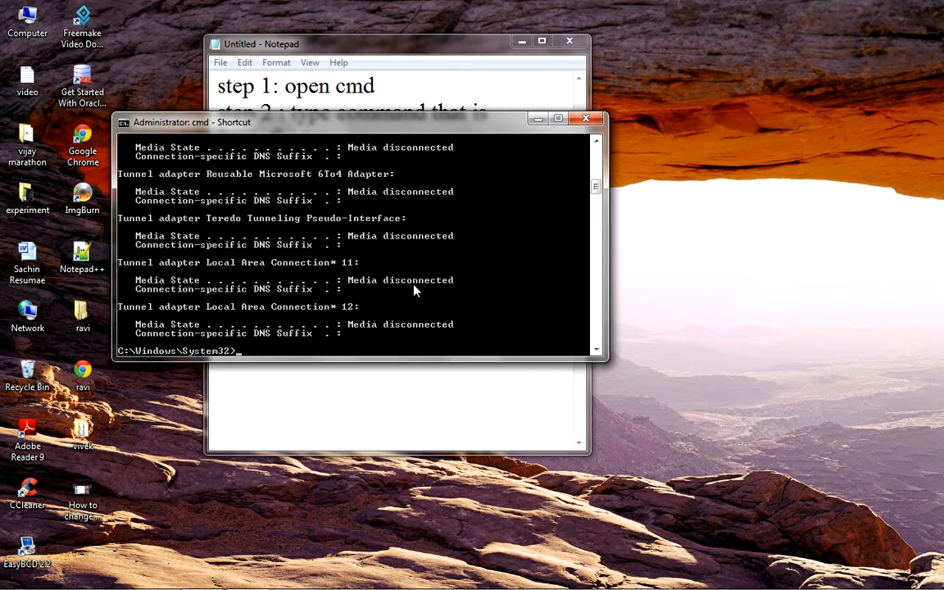
pyautogui.moveTo(474, 328)
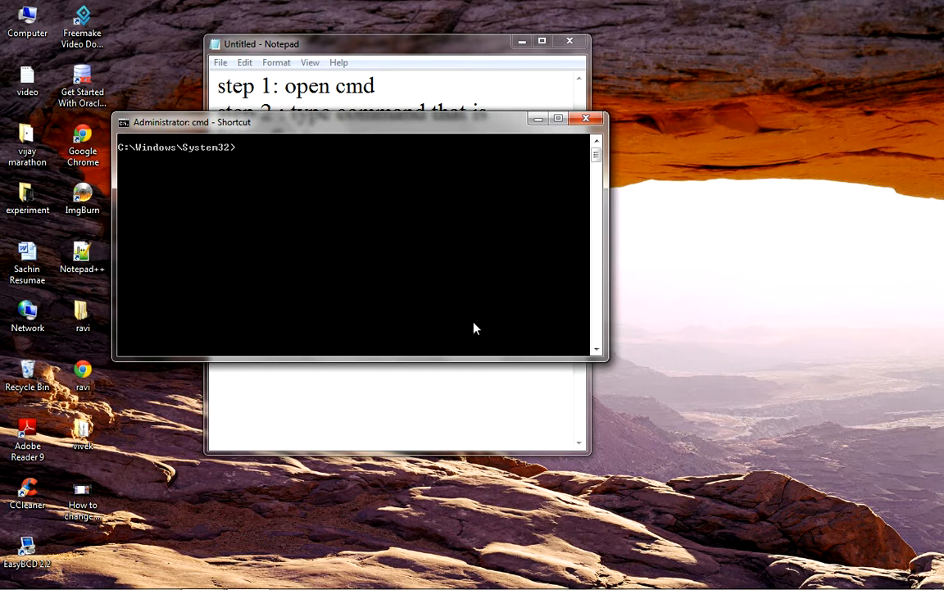
# Run ipconfig /renew in Command Prompt to restore the IP address.
pyautogui.write('ip')
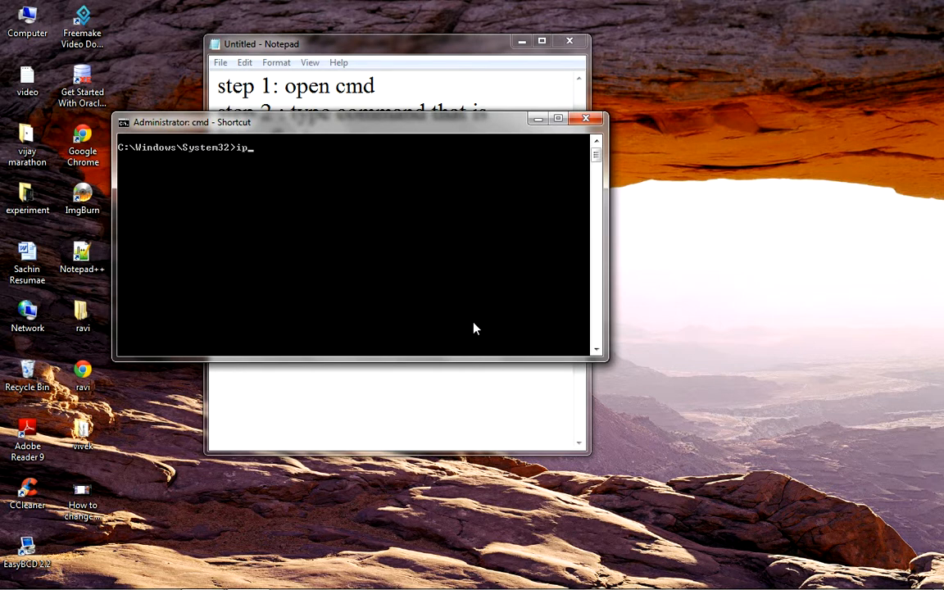
pyautogui.write('congi\\')
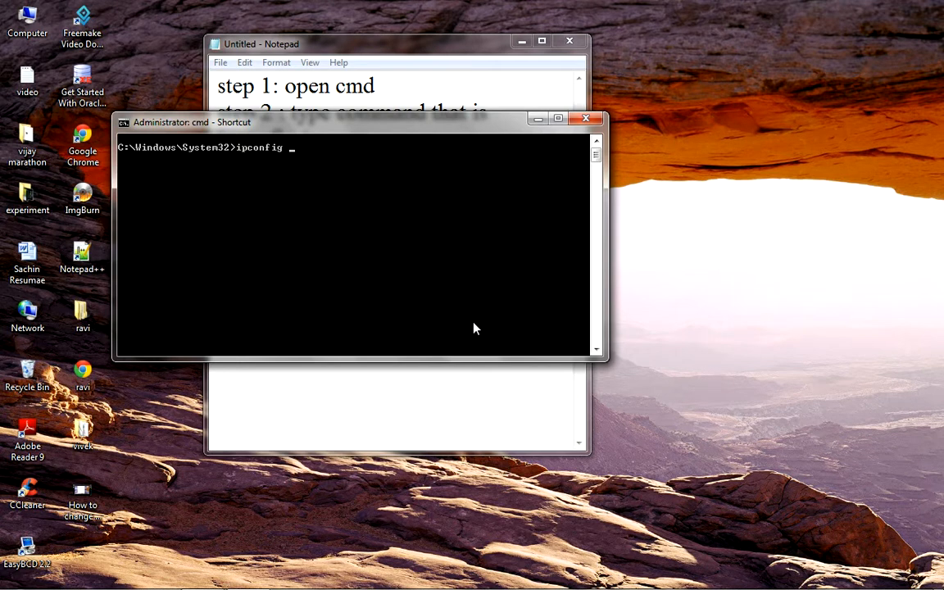
pyautogui.write('/')
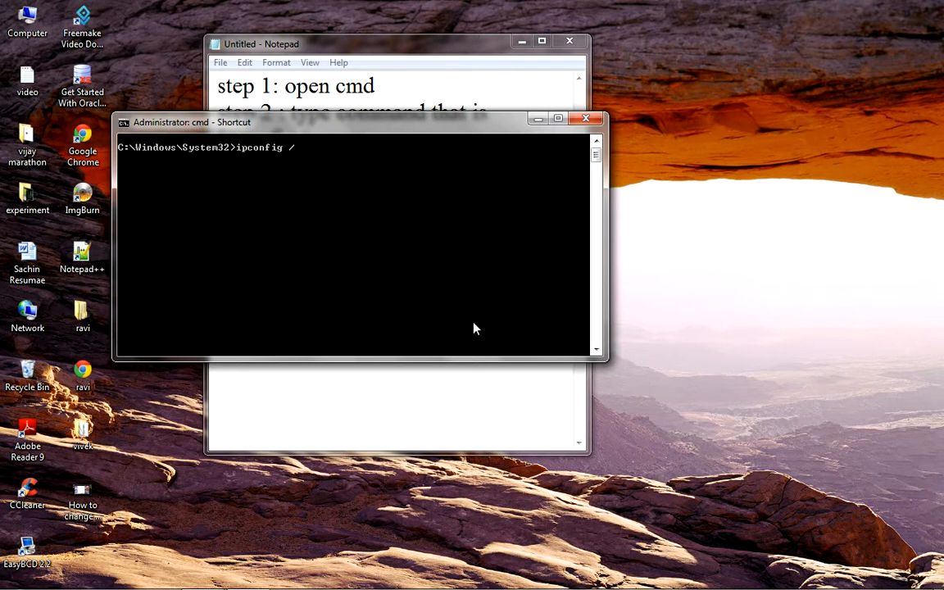
pyautogui.write('renew')
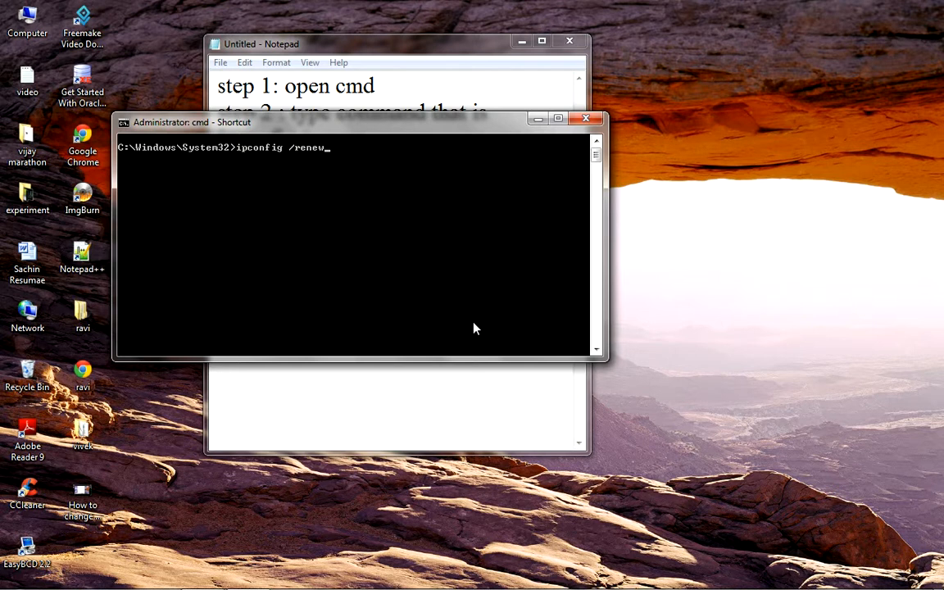
pyautogui.press('Return')
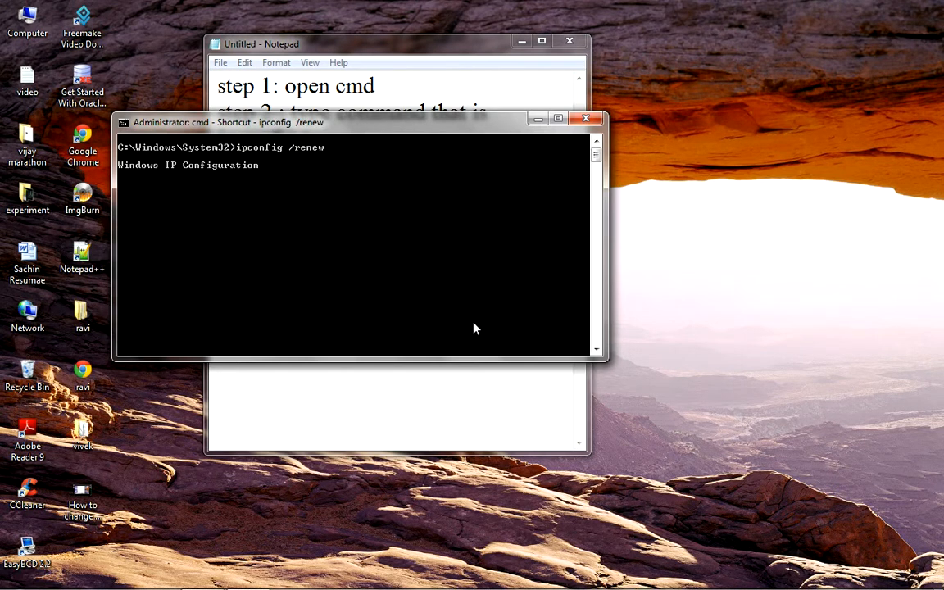
pyautogui.moveTo(353, 228)
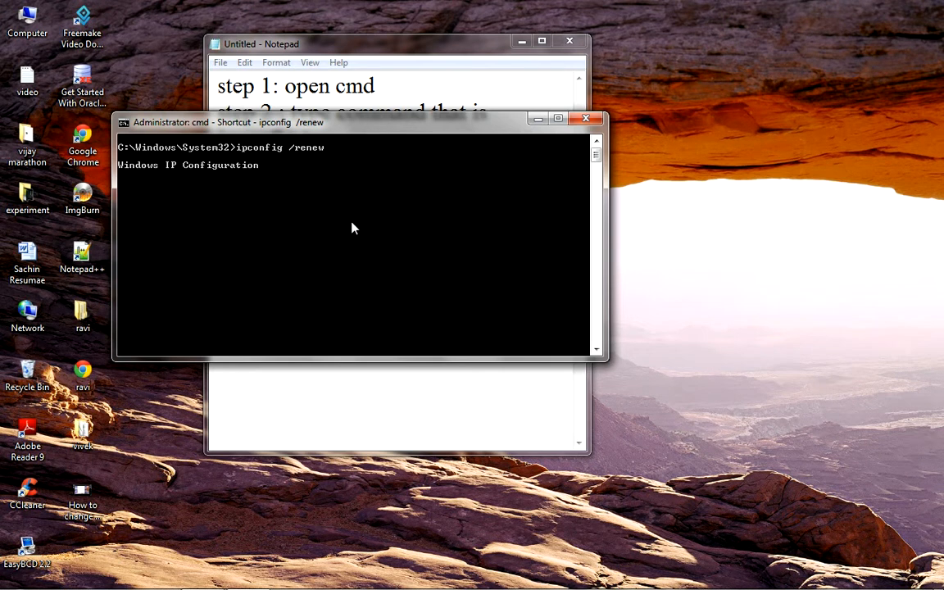
pyautogui.moveTo(395, 281)
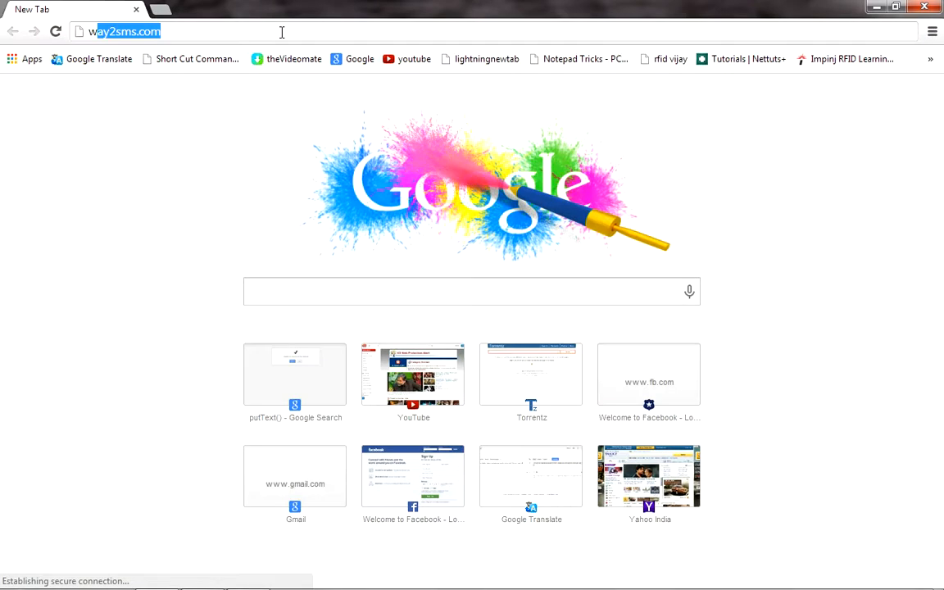
pyautogui.write('www.google.com')
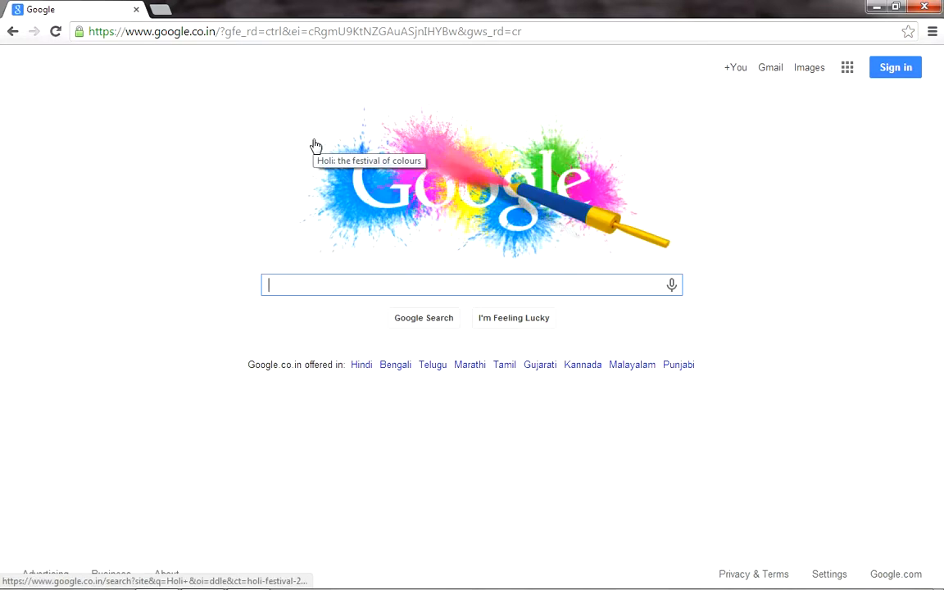
pyautogui.moveTo(700, 6)
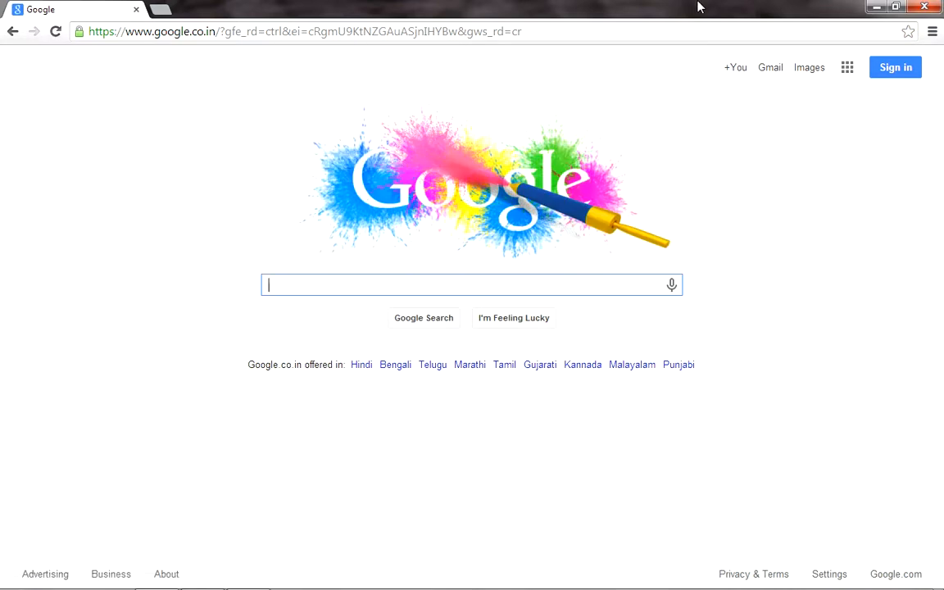